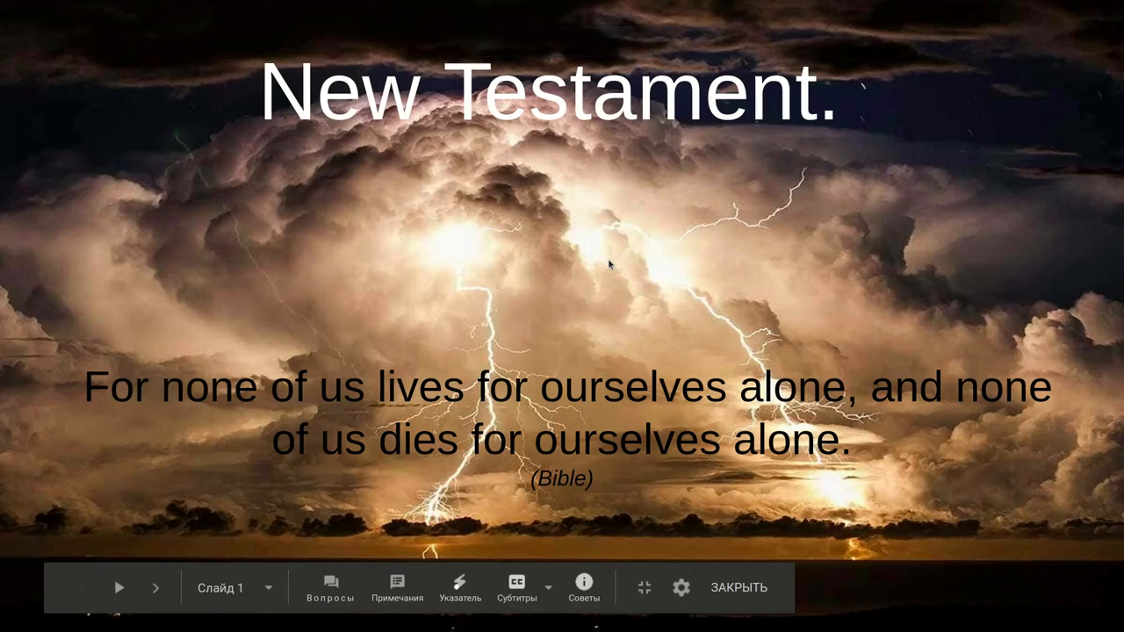
Advance the full-screen slideshow to slide 4, 'So what could go wrong?'
left_click(154, 587)
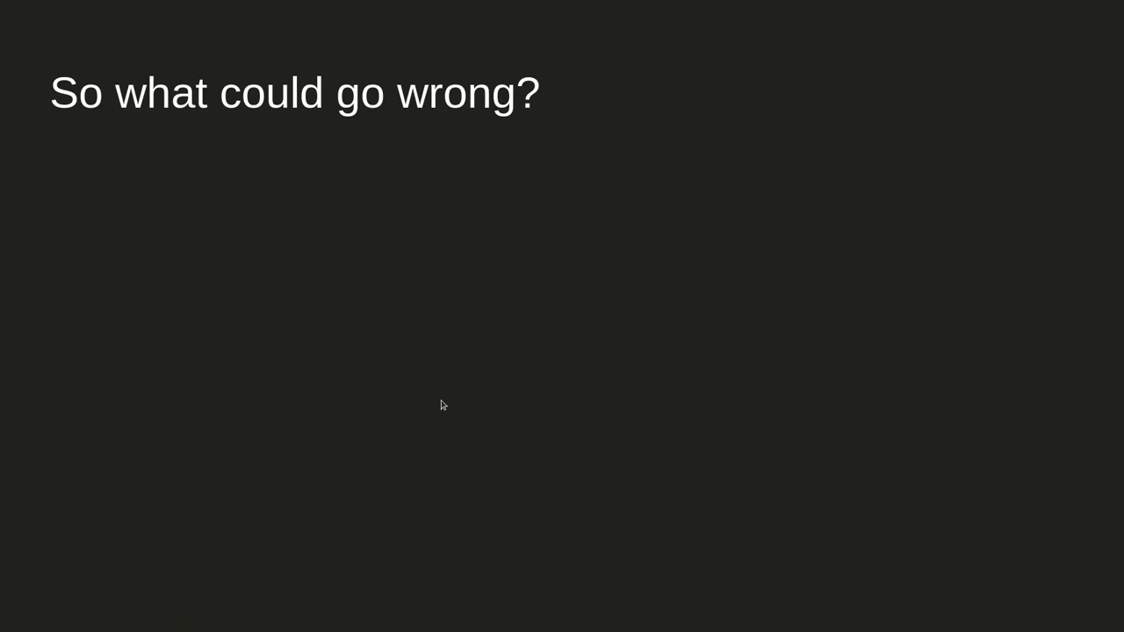
mouse_move(442, 404)
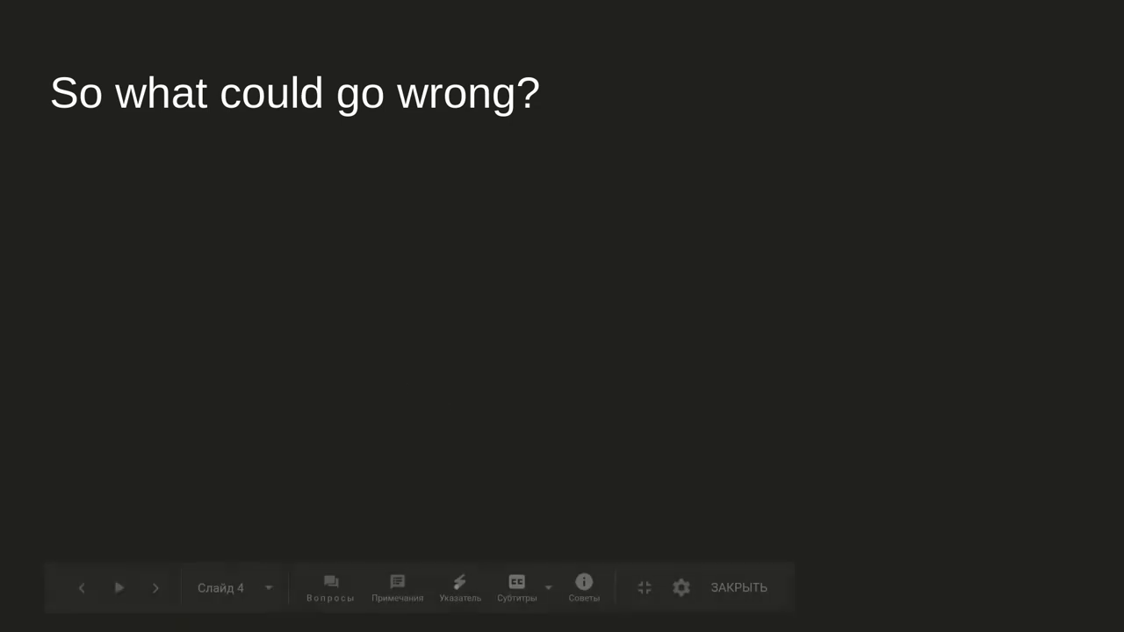
Reveal the sixth cause bullet, 'Unacceptable level of entropy.'
left_click(81, 587)
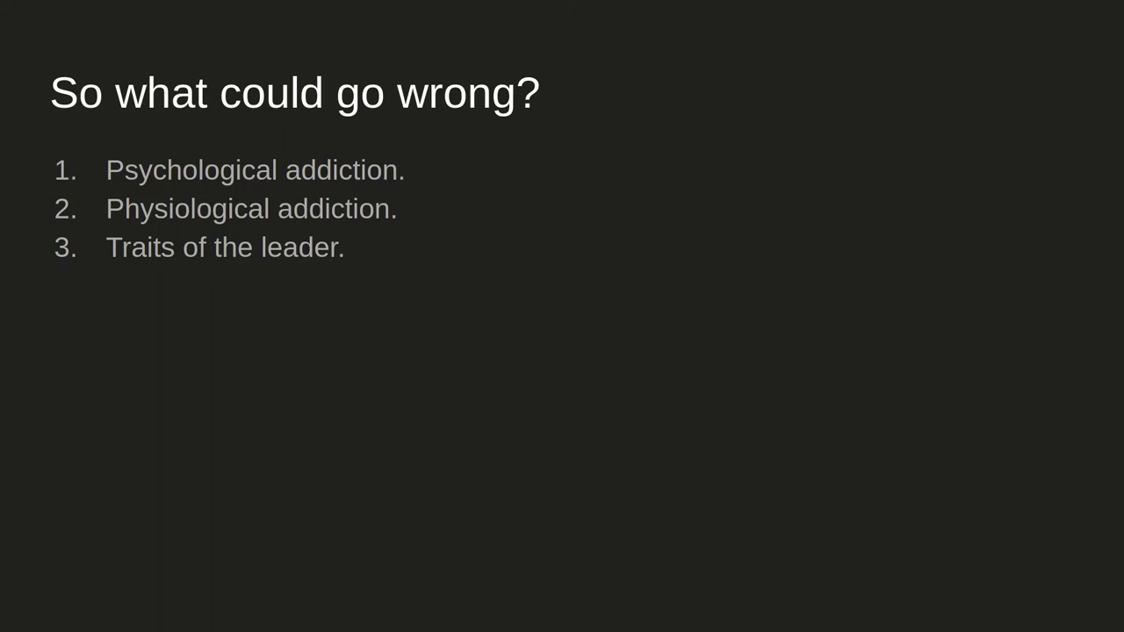
mouse_move(488, 315)
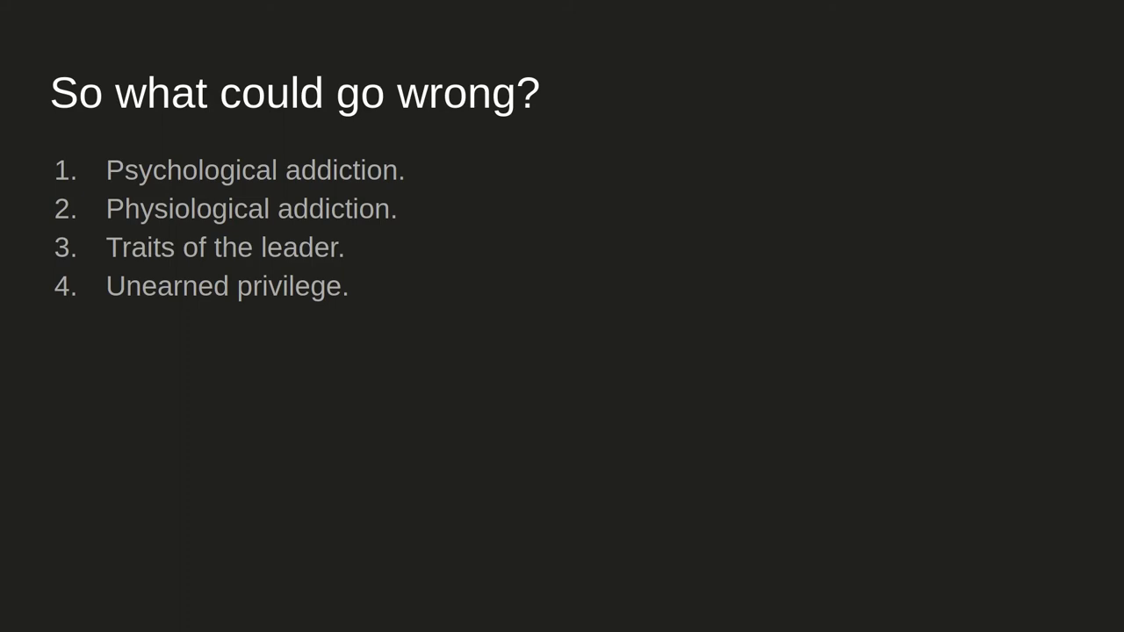
mouse_move(554, 271)
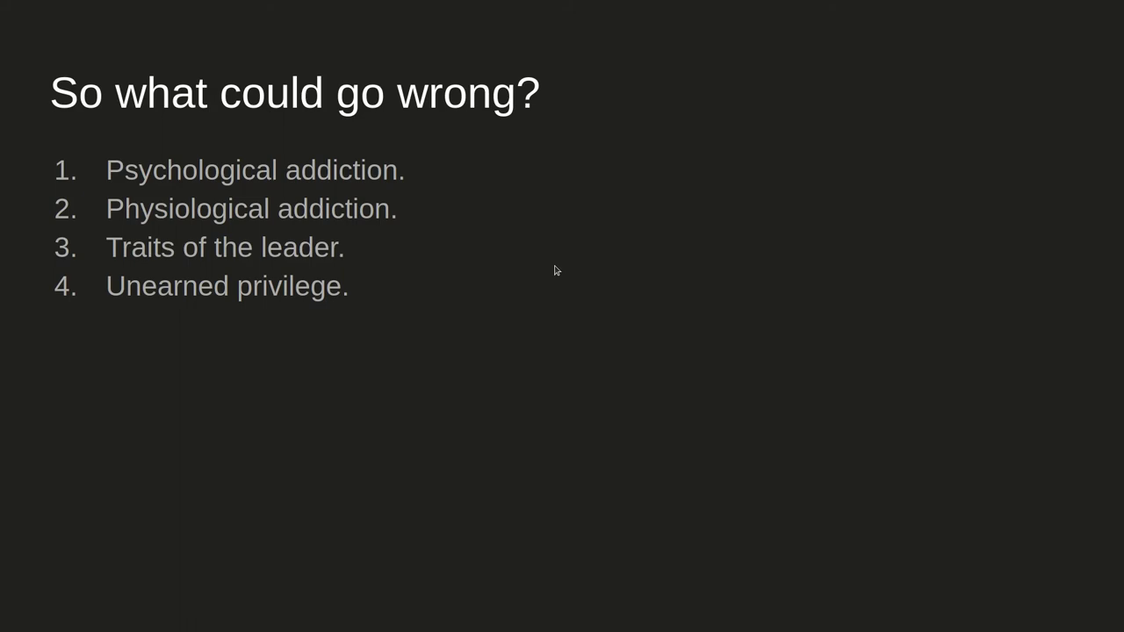
mouse_move(493, 242)
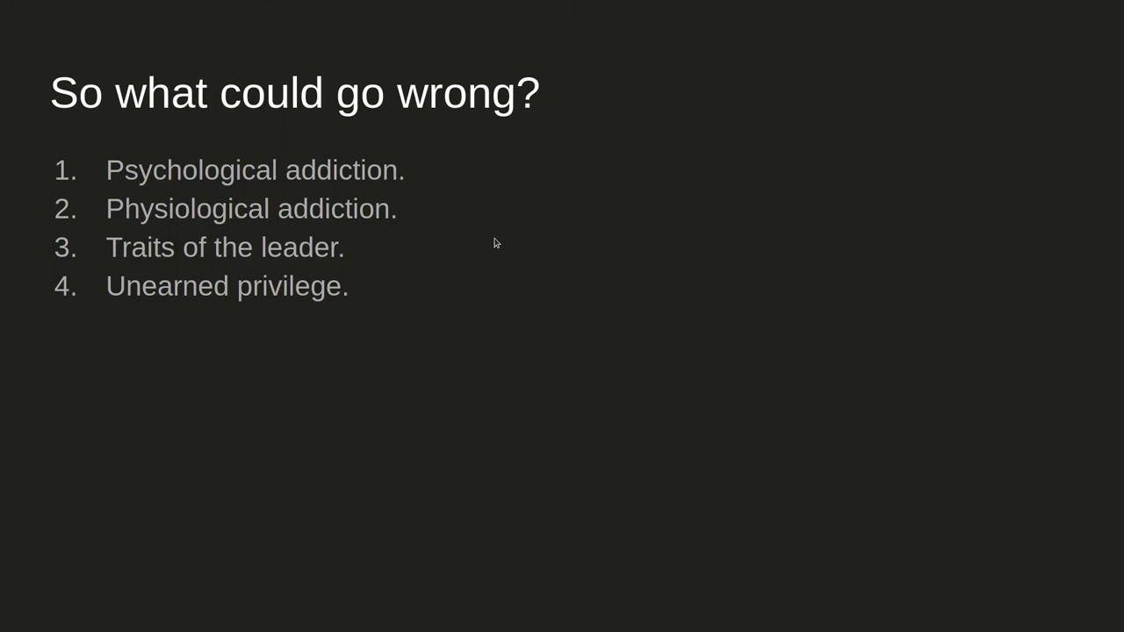
mouse_move(496, 242)
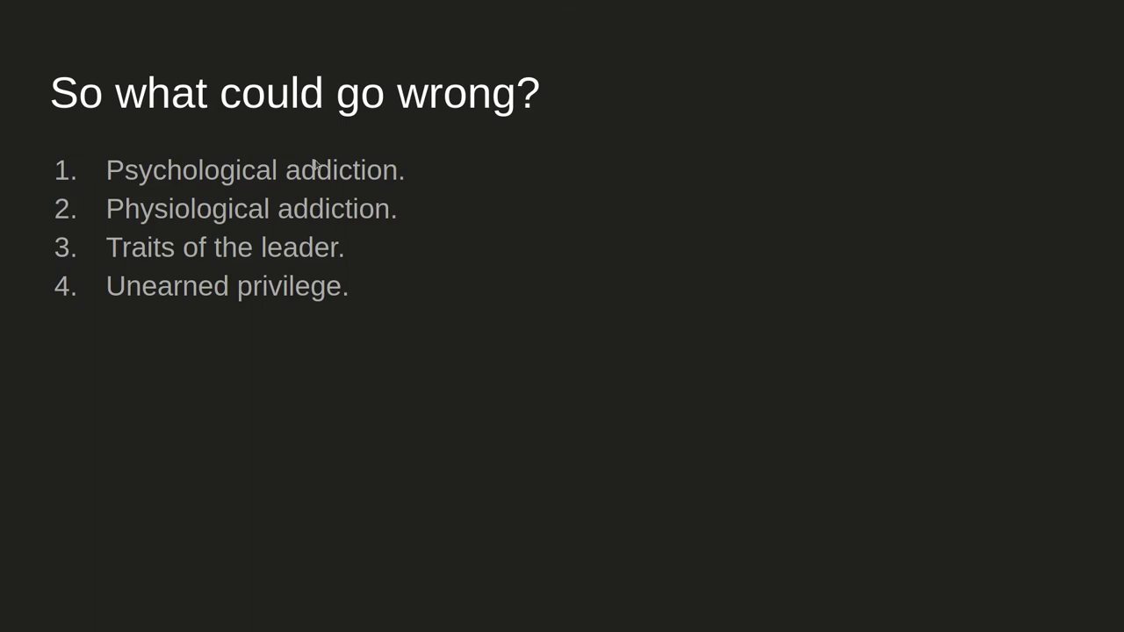
mouse_move(316, 167)
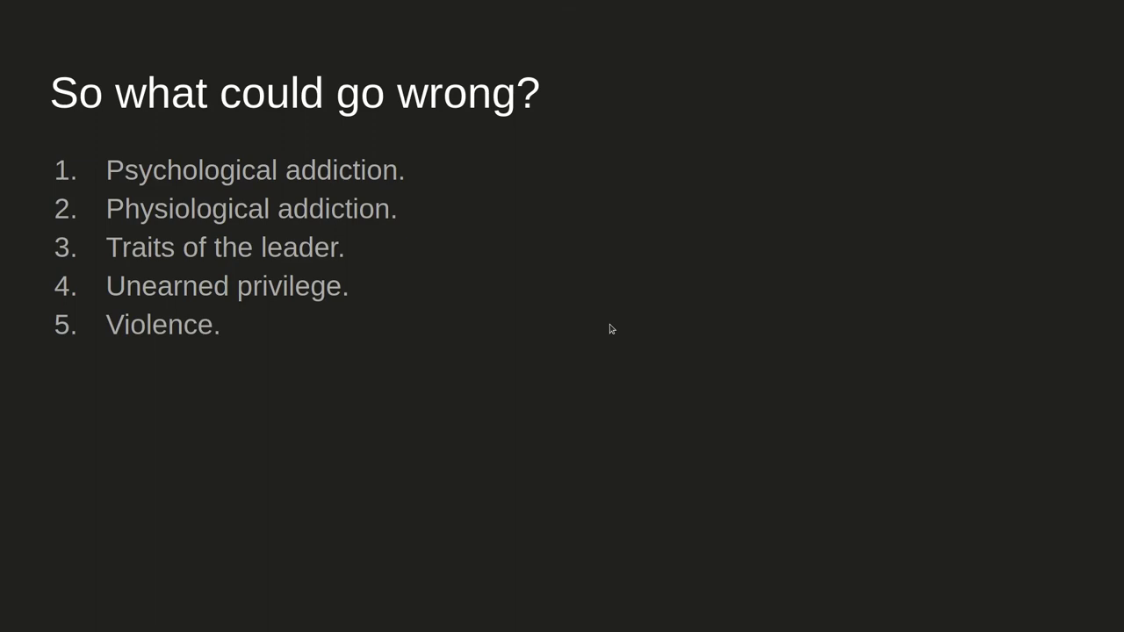
mouse_move(611, 328)
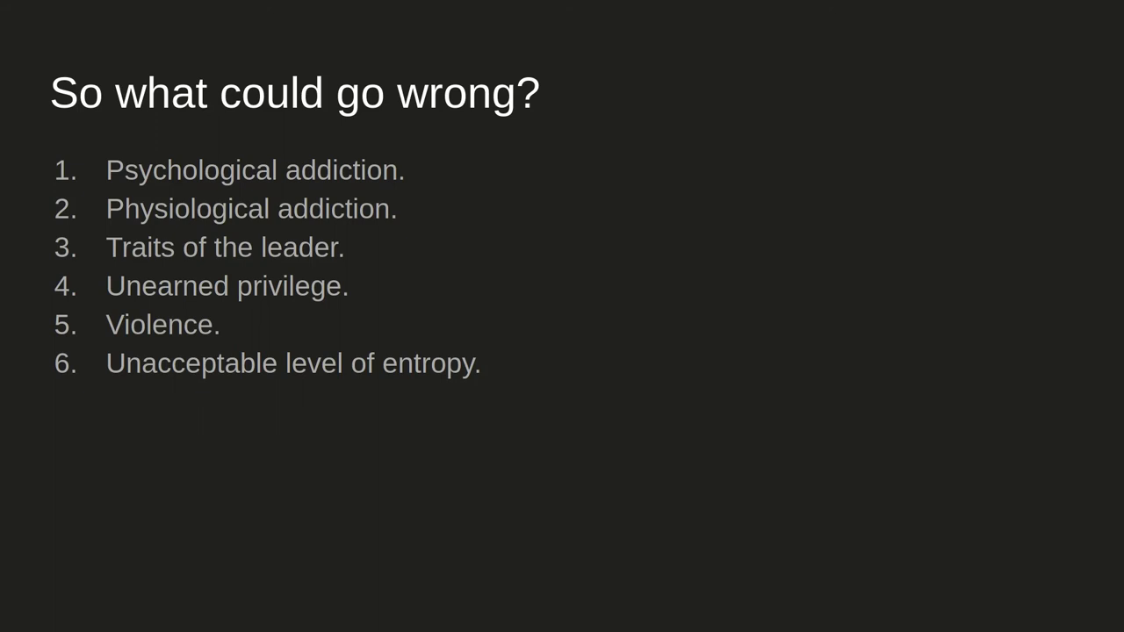
mouse_move(699, 214)
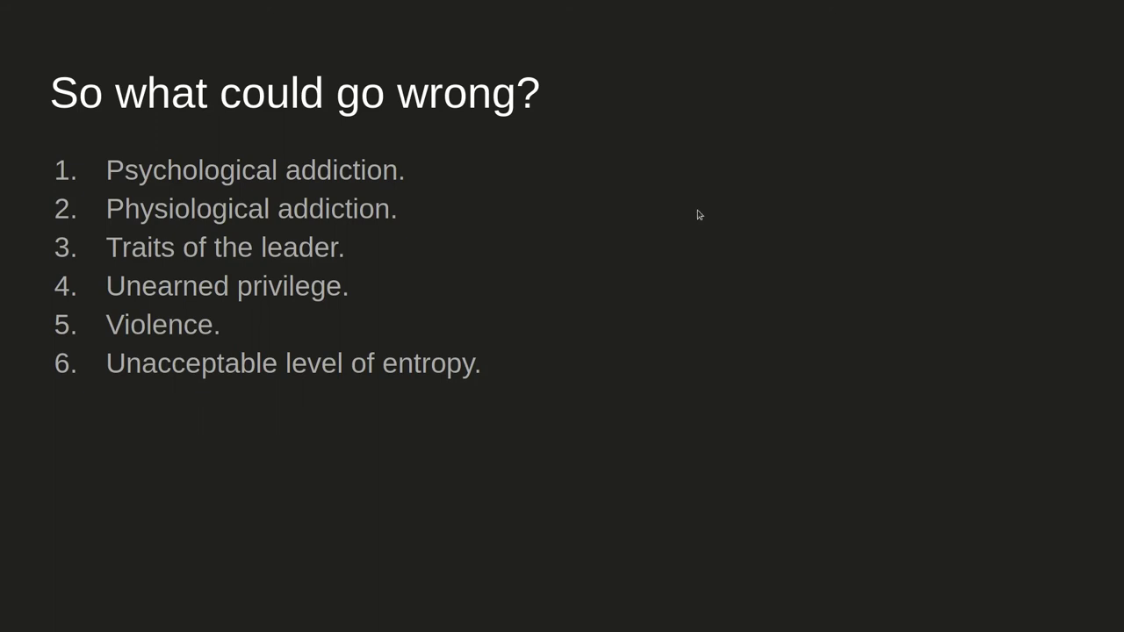